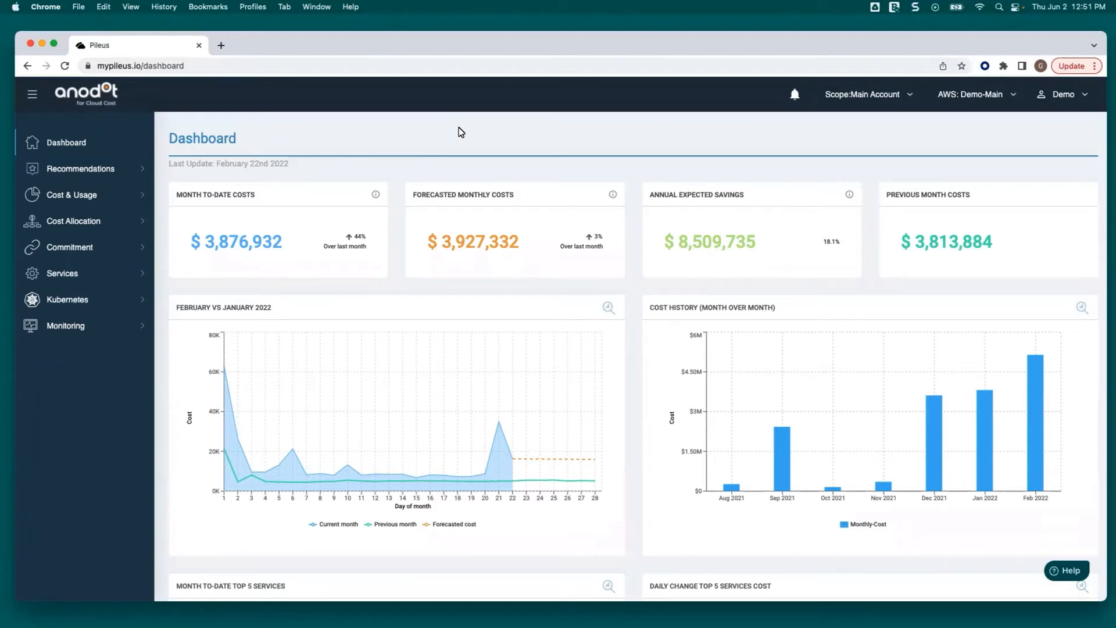
# Switch the account scope to MULTICLOUD > demo and save the explorer view as a dashboard panel
pyautogui.click(976, 94)
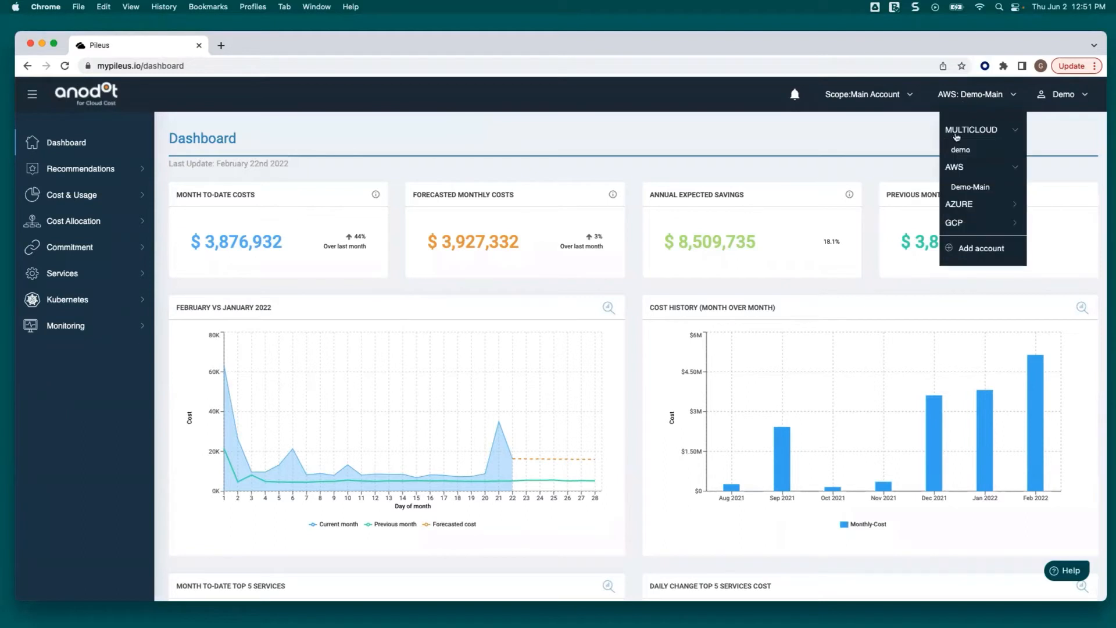
pyautogui.click(961, 149)
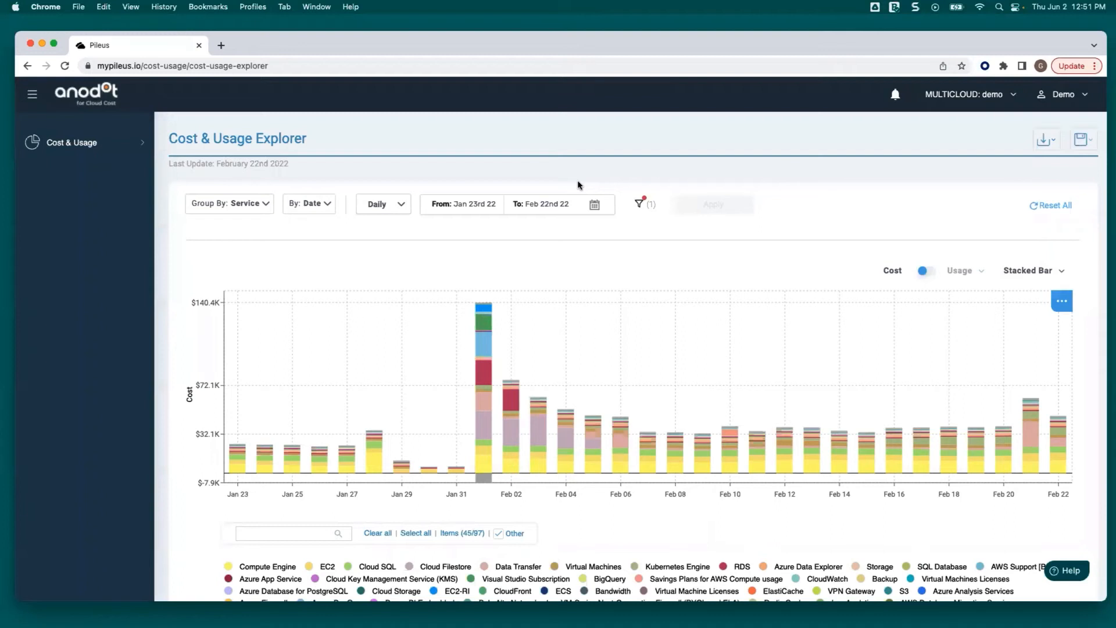
pyautogui.click(1081, 139)
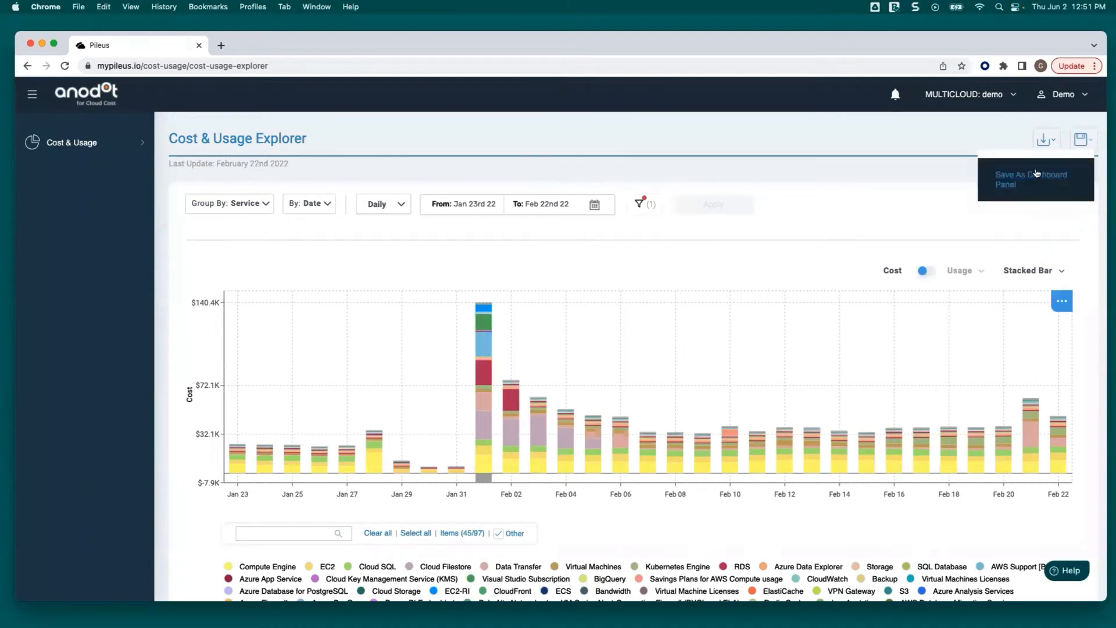
pyautogui.click(786, 175)
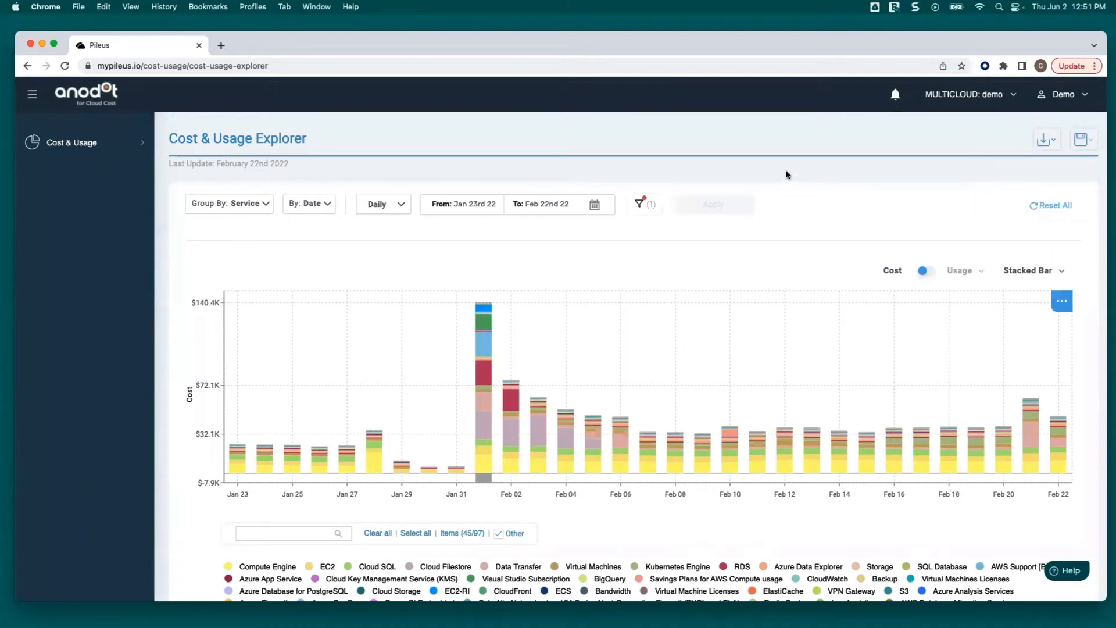
pyautogui.click(229, 204)
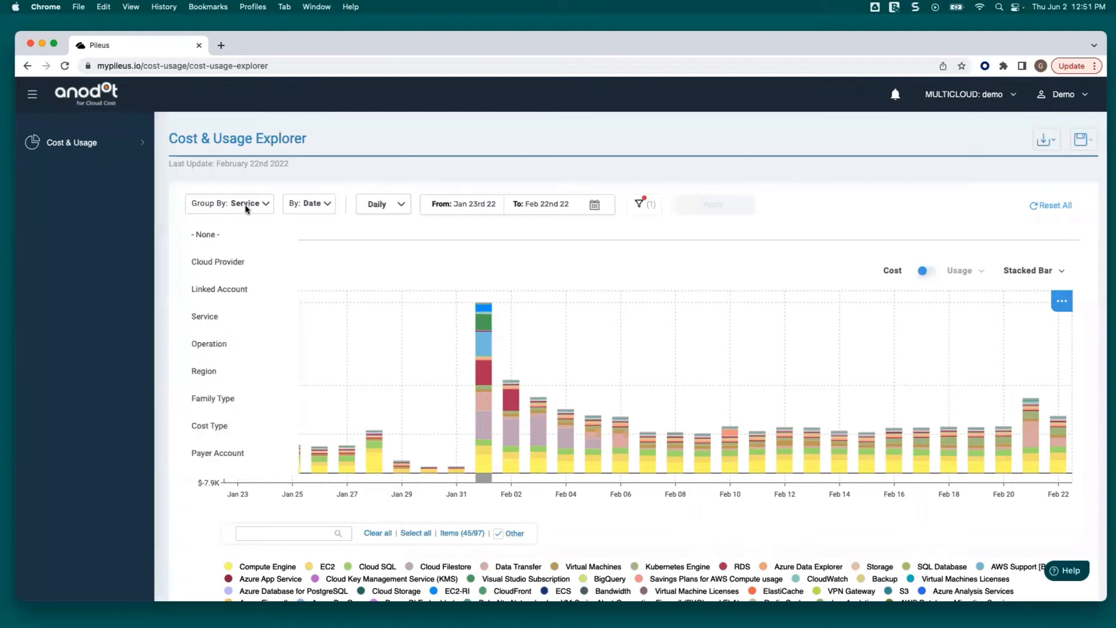
# Group the daily cost chart by Cloud Provider and apply it, splitting each day into GCP, AWS and Azure
pyautogui.click(218, 261)
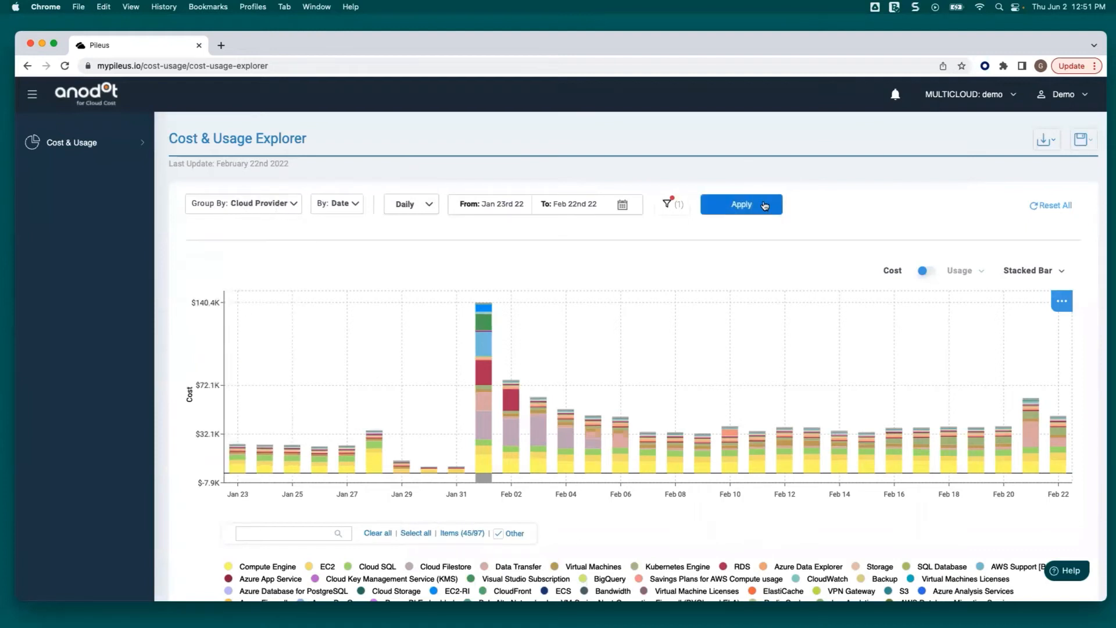
pyautogui.click(740, 204)
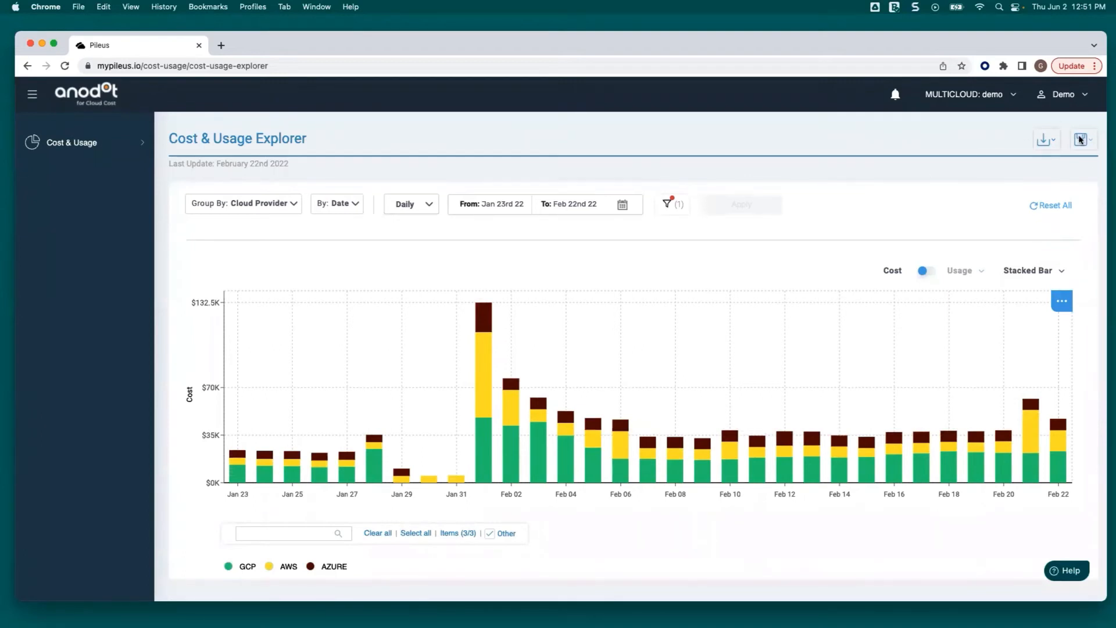
pyautogui.click(1079, 140)
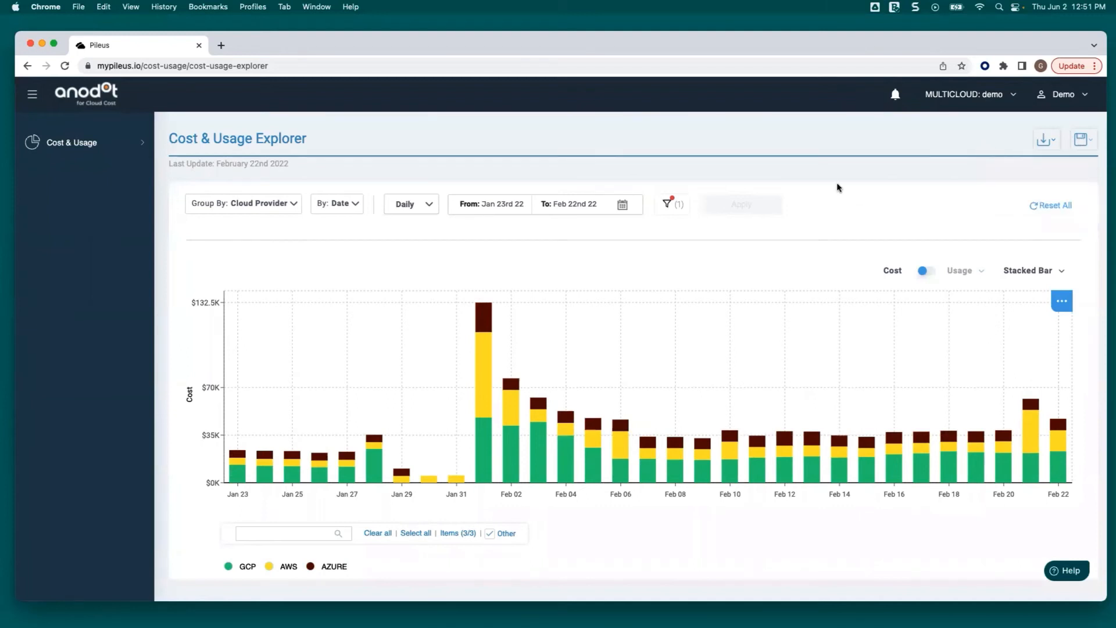
pyautogui.moveTo(660, 199)
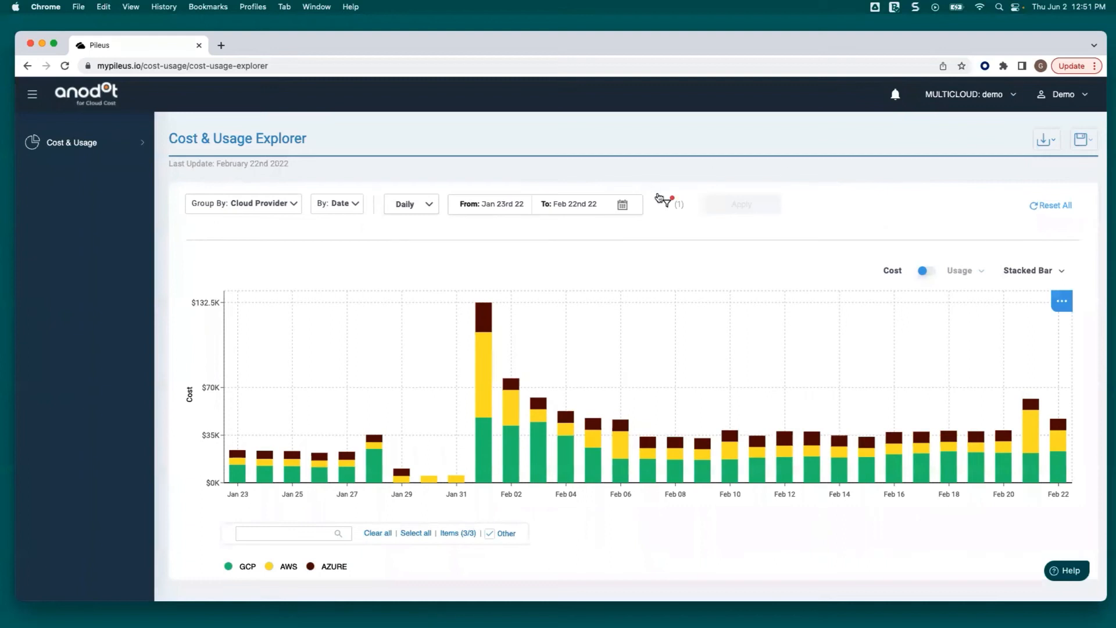
# Show the Filters panel with cost type limited to Cost and Discount beside the chart
pyautogui.click(666, 204)
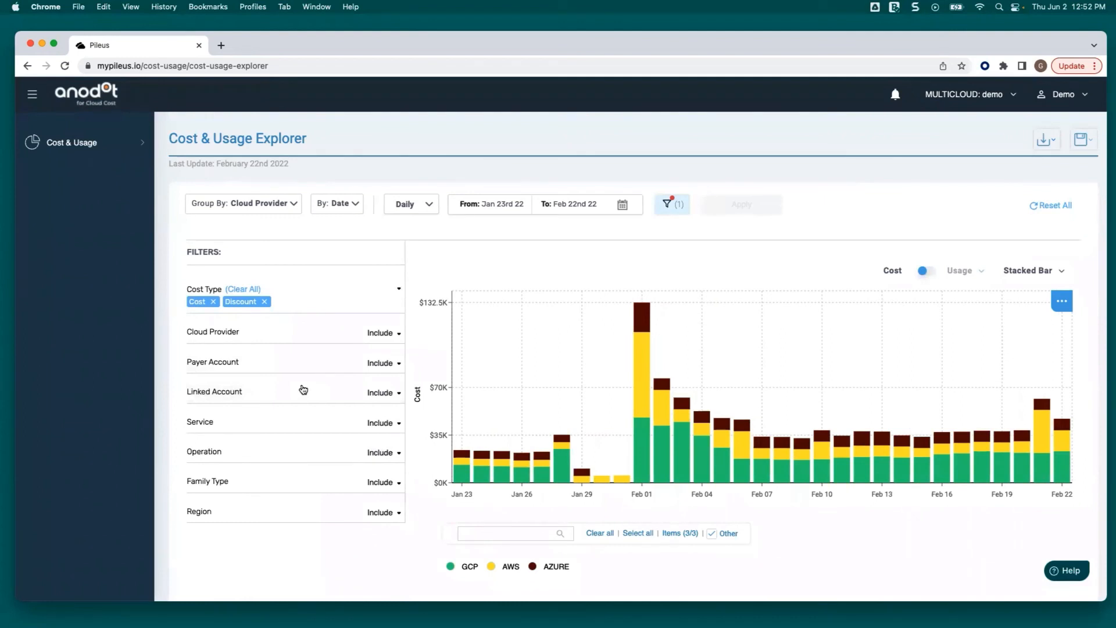
pyautogui.moveTo(370, 346)
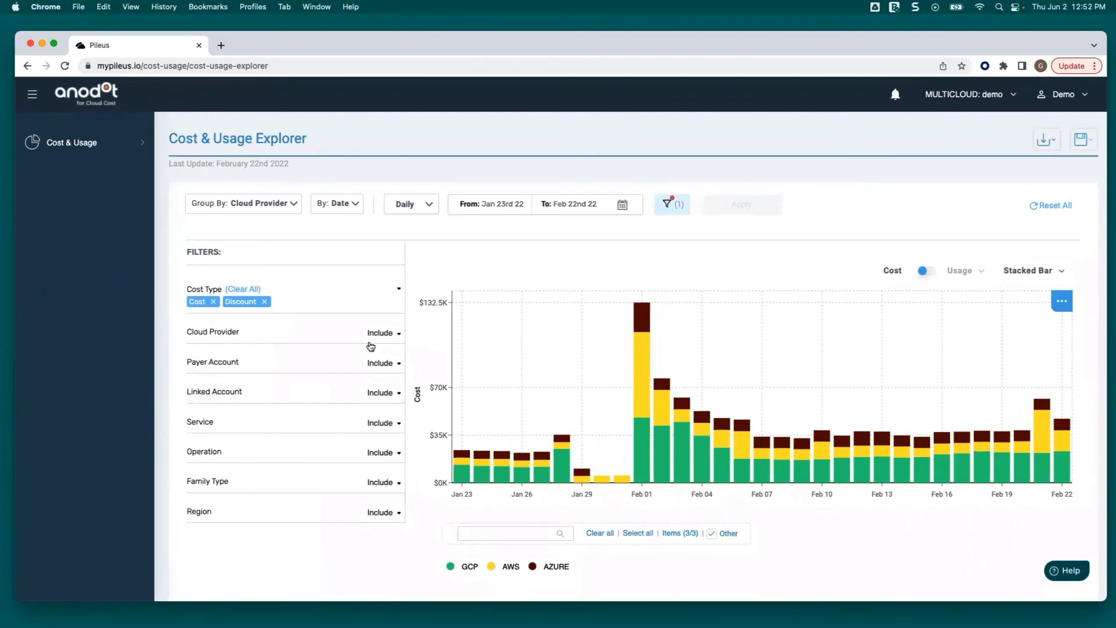
pyautogui.moveTo(888, 212)
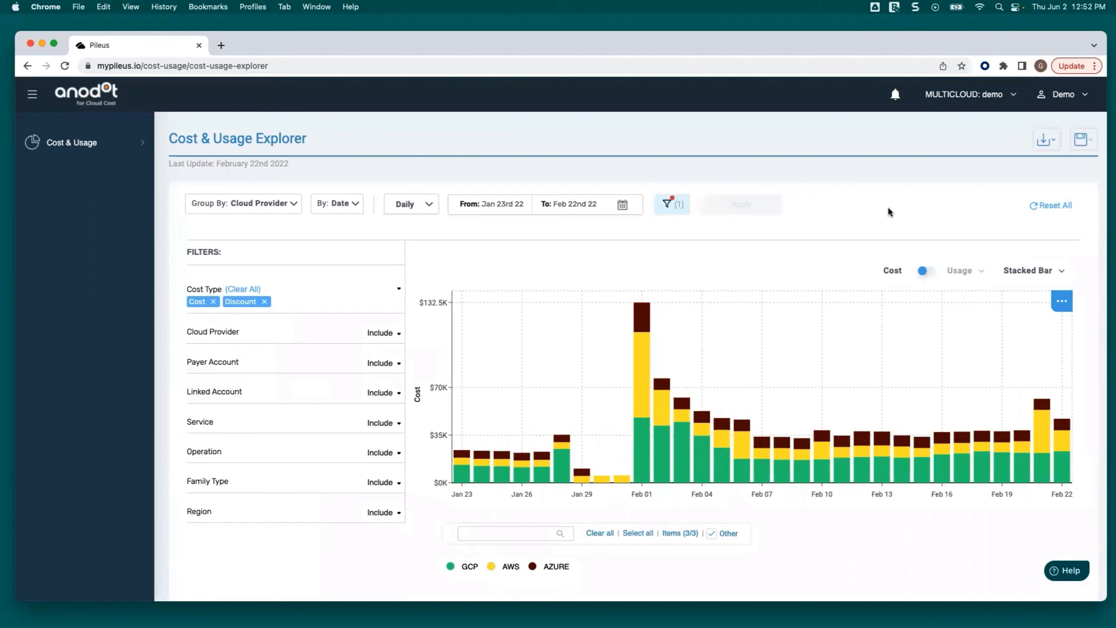